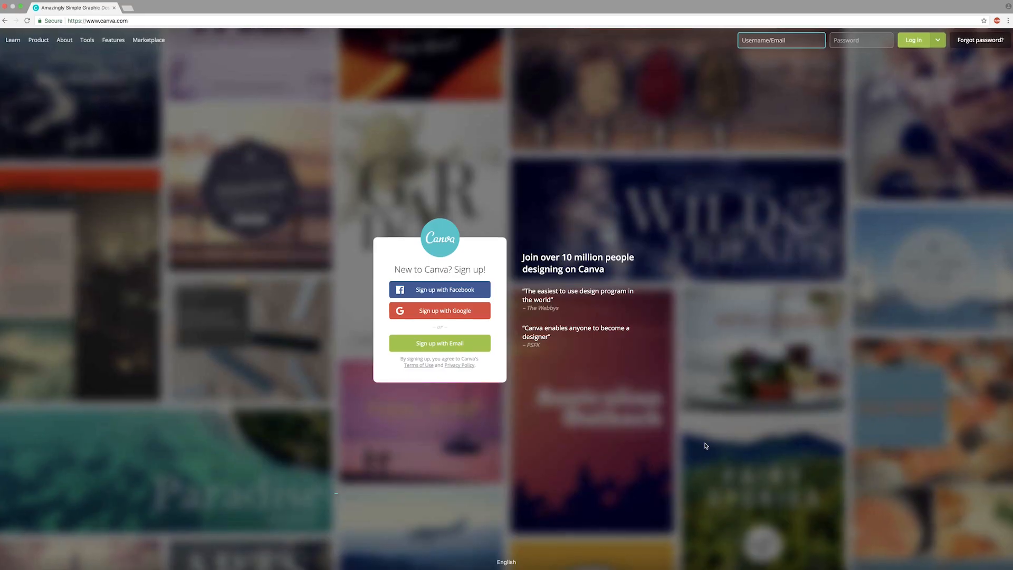
# Log in to Canva as 'dani', create a YouTube Channel Art design, and browse Free Photos.
pyautogui.write('dani')
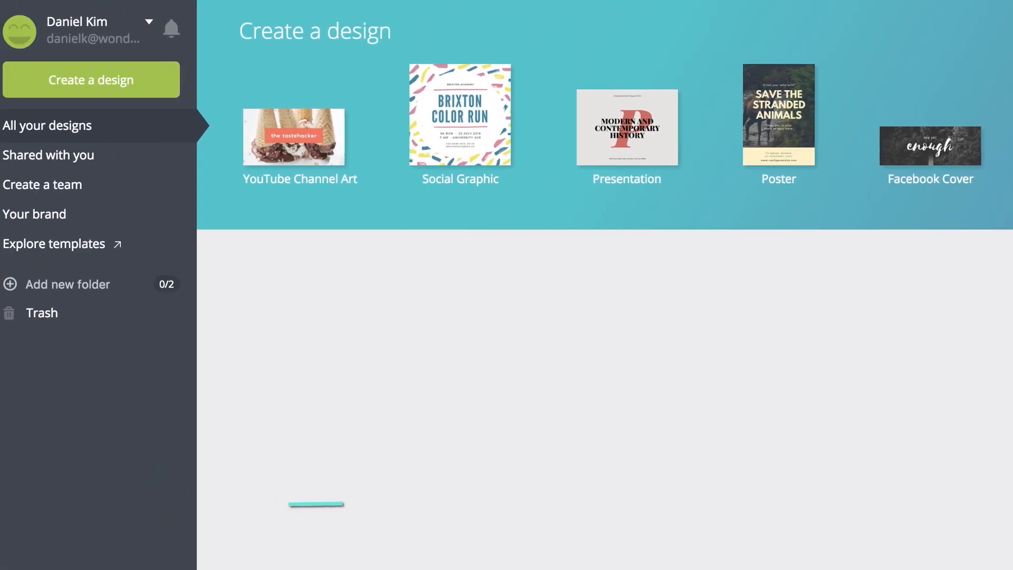
pyautogui.click(299, 136)
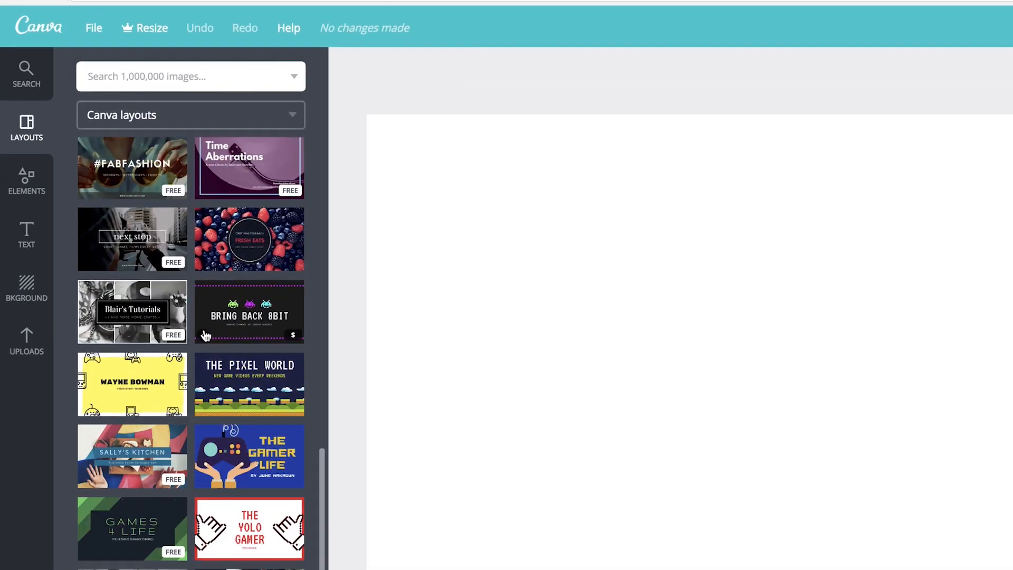
pyautogui.click(26, 181)
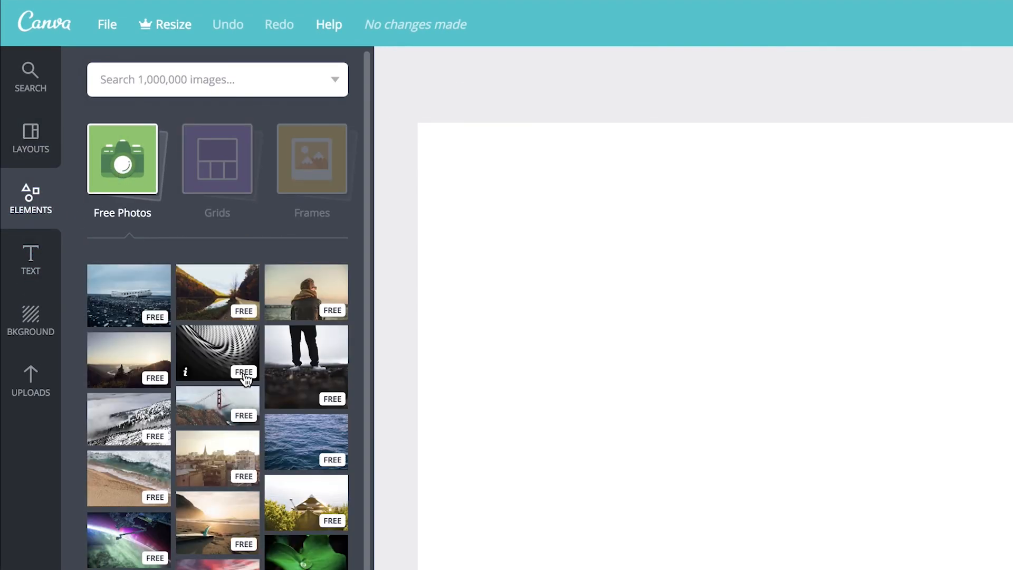
pyautogui.click(30, 321)
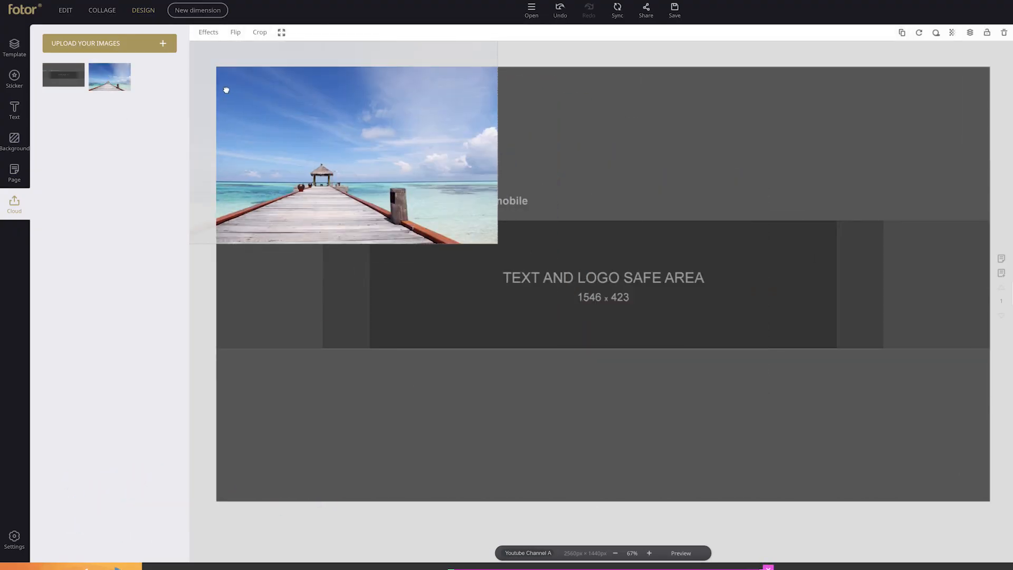
# Fade the pier photo with the Transparency slider and add a drop shadow to the title.
pyautogui.click(951, 33)
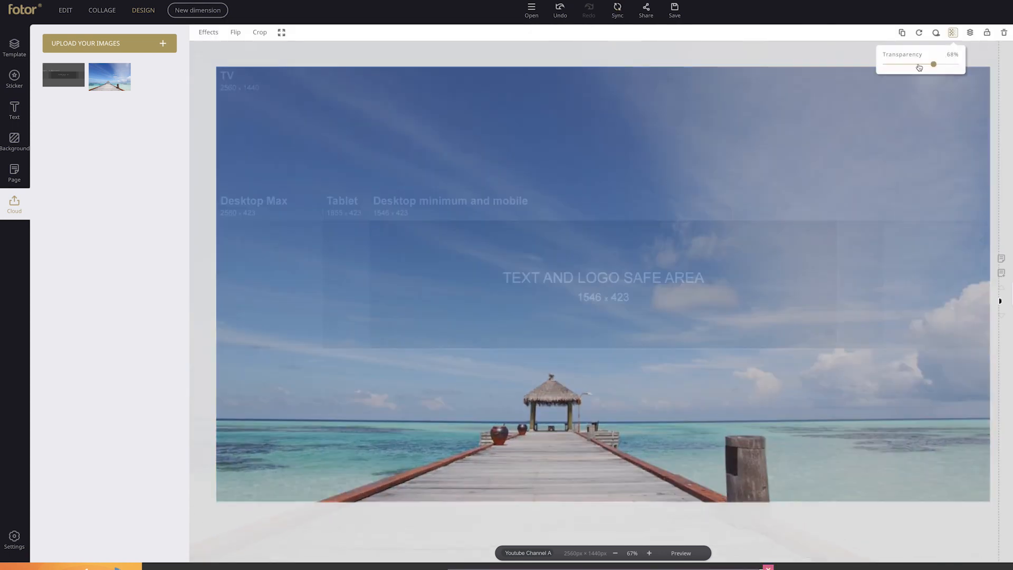
pyautogui.moveTo(933, 64); pyautogui.dragTo(913, 65)
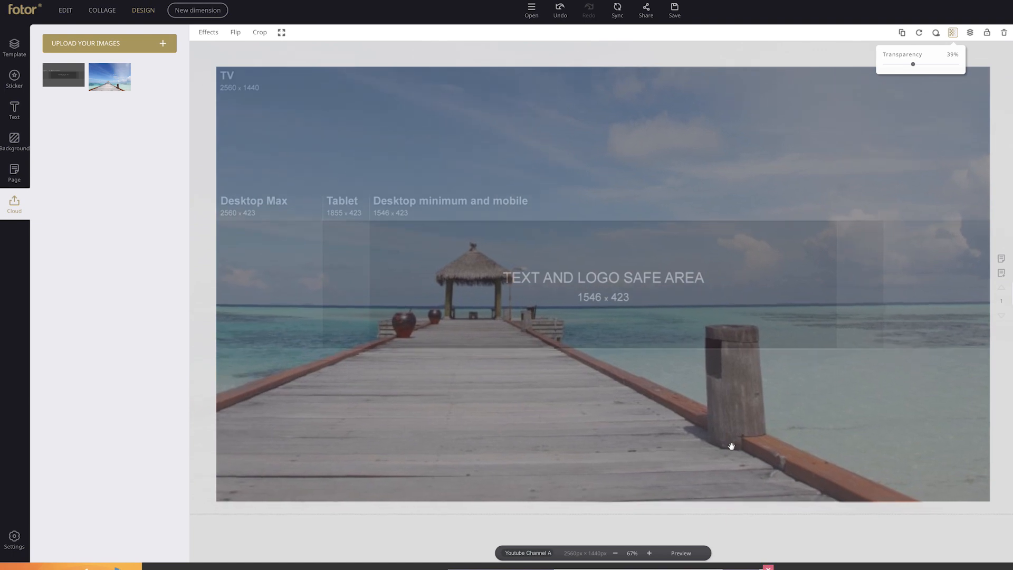
pyautogui.click(753, 66)
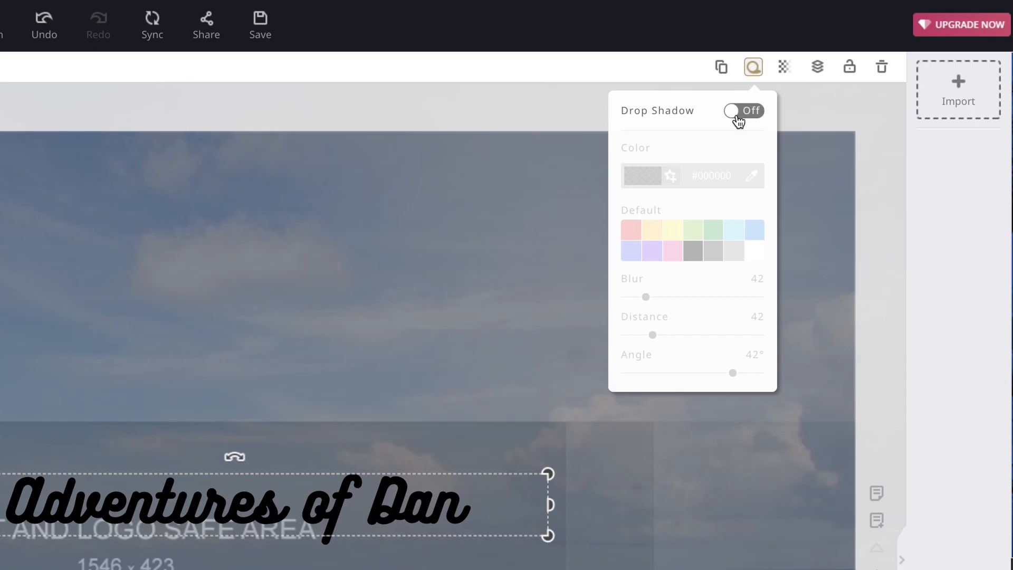
pyautogui.click(743, 110)
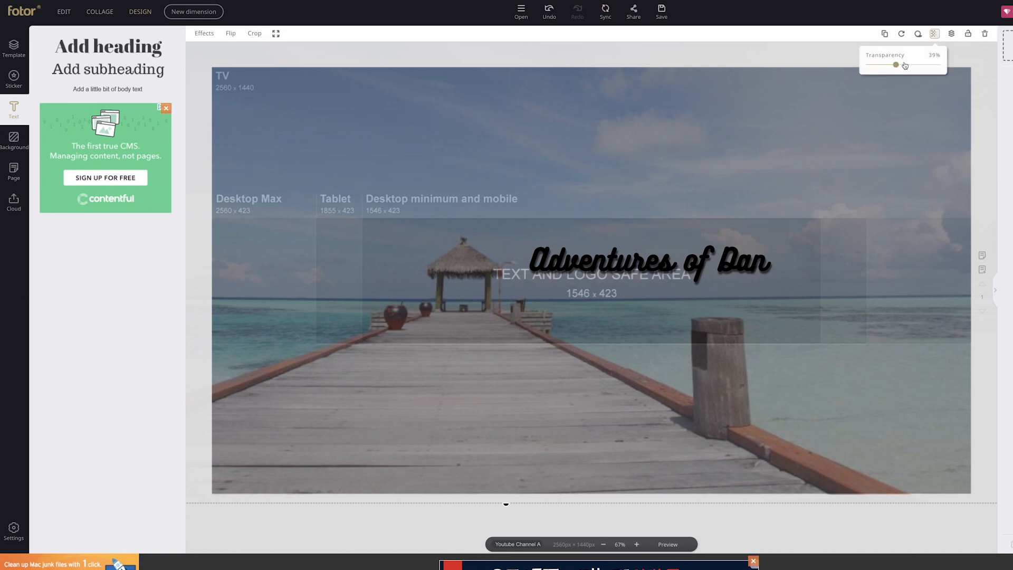
pyautogui.moveTo(887, 65); pyautogui.dragTo(936, 64)
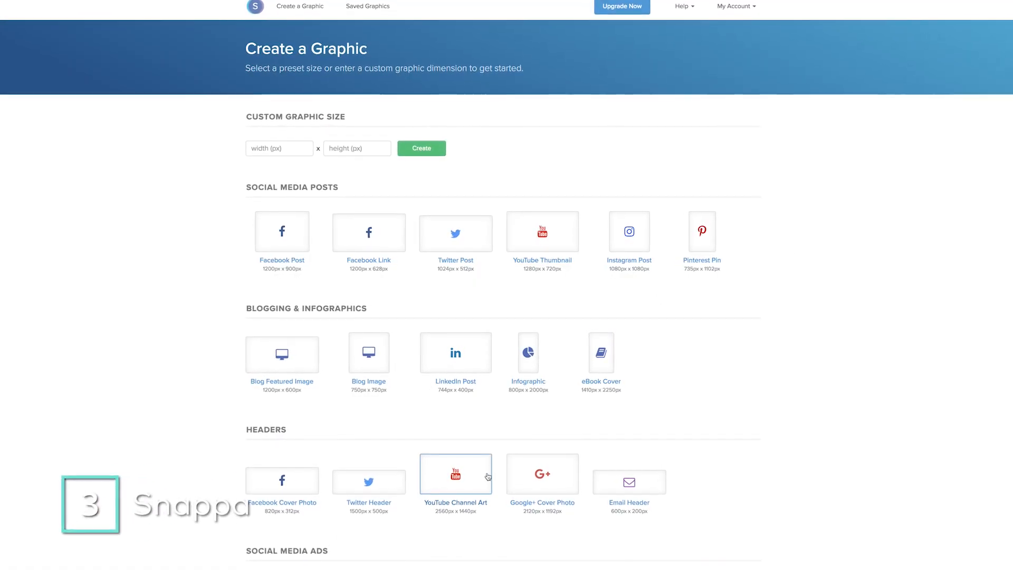
# Create a Snappa YouTube Channel Art graphic and apply the uploaded beach photo placement.
pyautogui.click(454, 476)
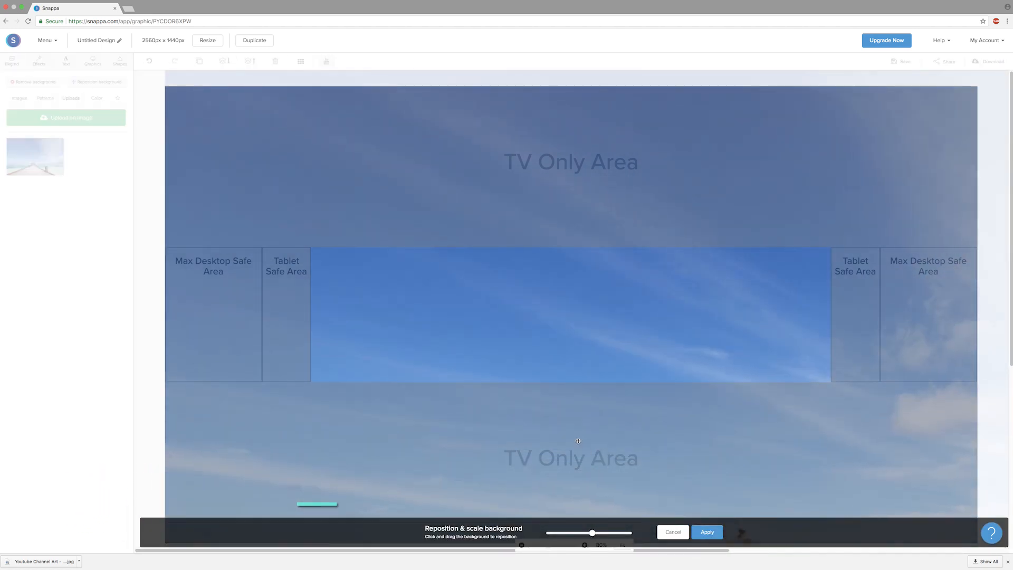
pyautogui.click(705, 532)
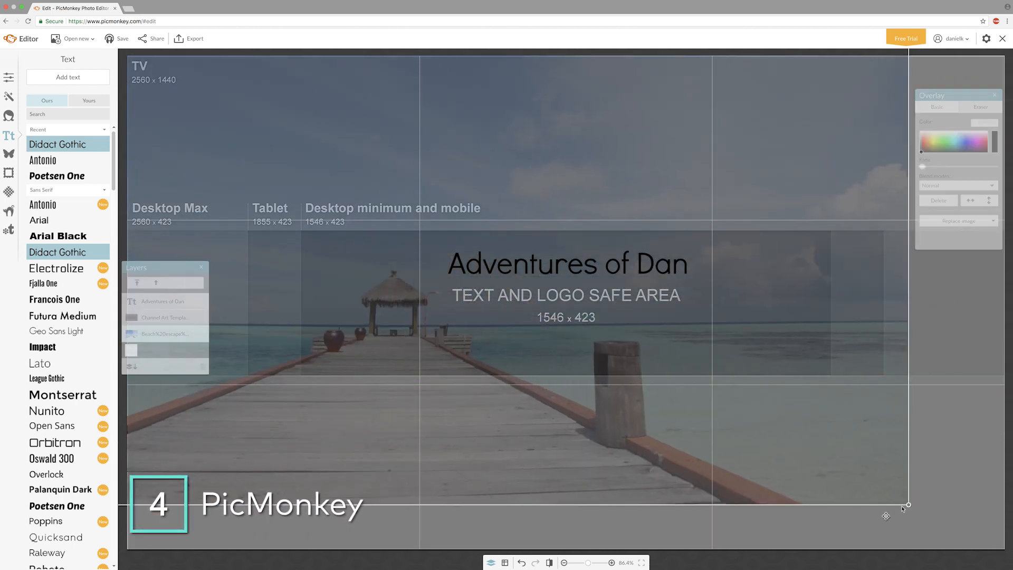
# Select the 'Adventures of Dan' text layer and arrange it above the template and photo.
pyautogui.click(565, 276)
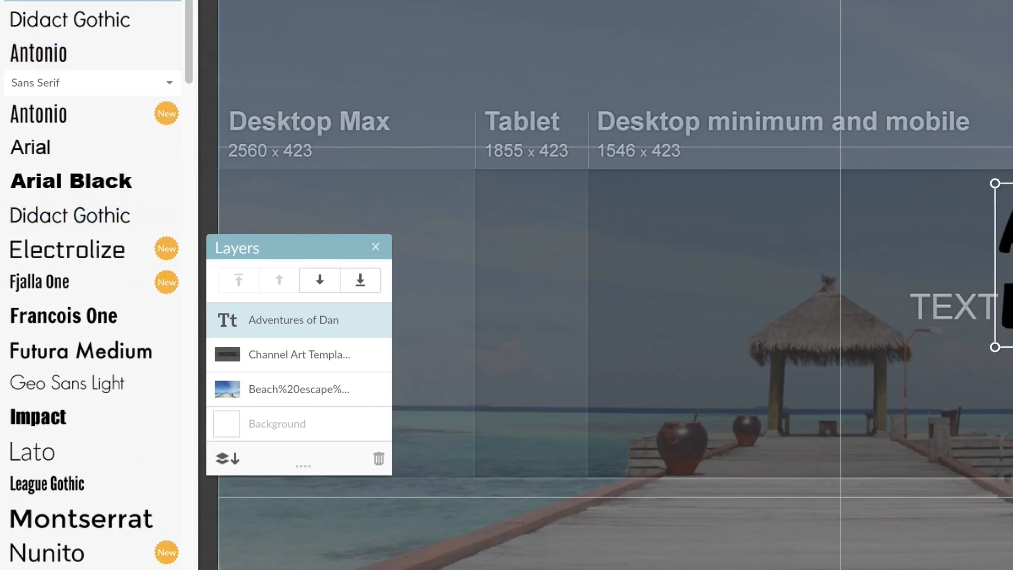
pyautogui.click(298, 354)
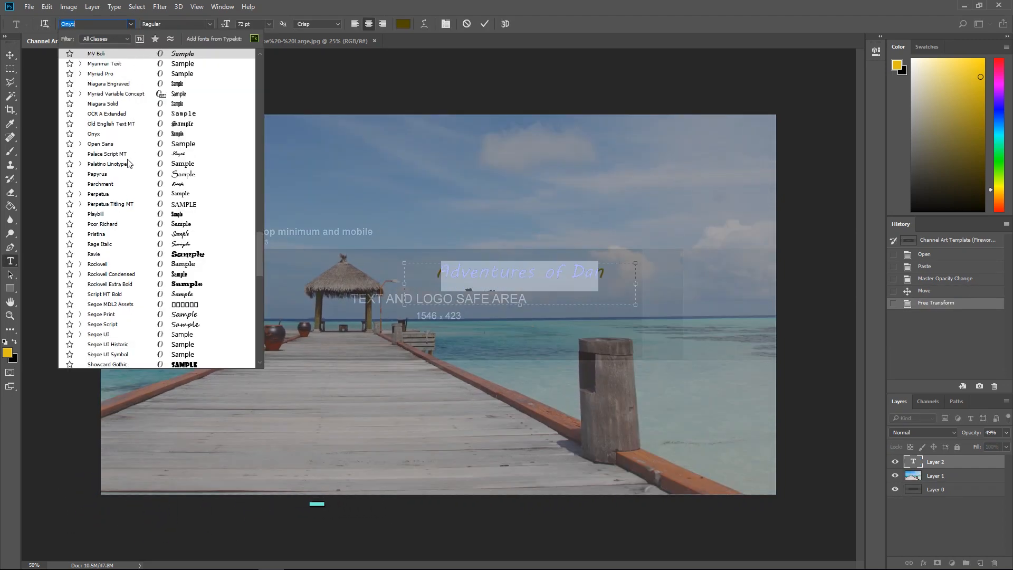
# Set the Photoshop title in a script font with colour #ffffff.
pyautogui.click(402, 24)
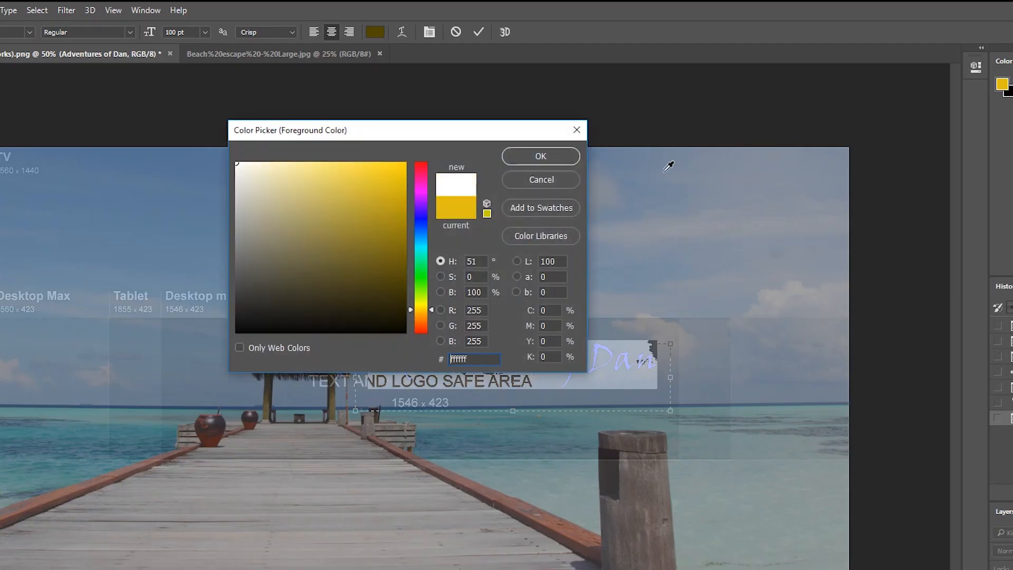
pyautogui.click(540, 156)
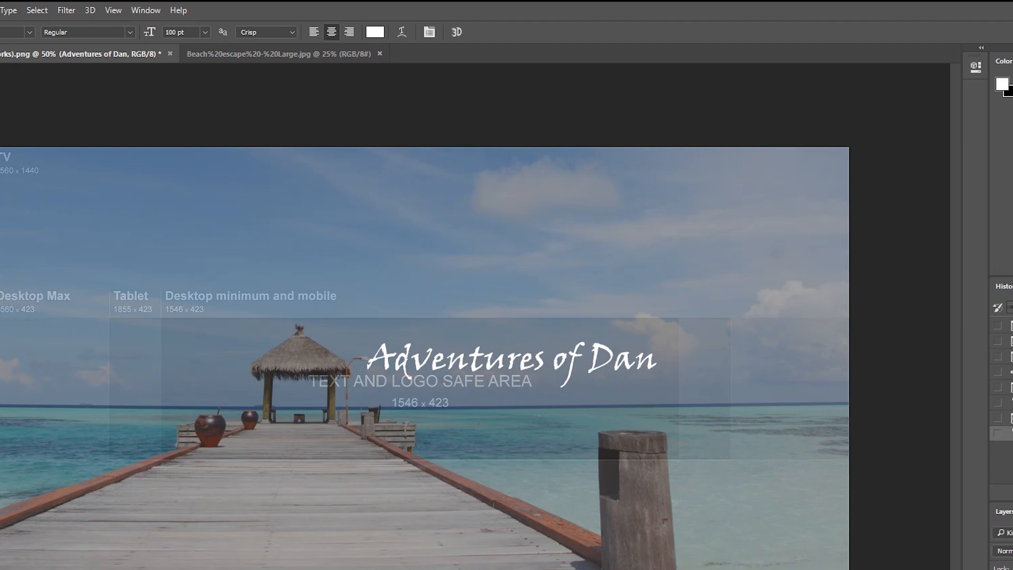